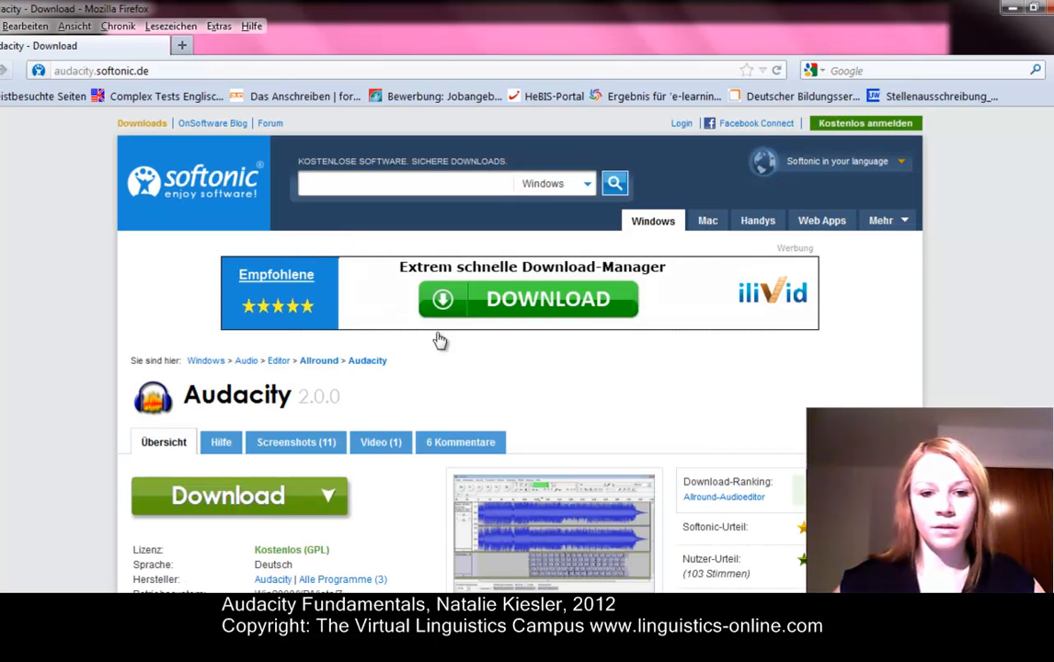
Download Audacity 2.0.0 from the Softonic Audacity page in Firefox
scroll("down", 3)
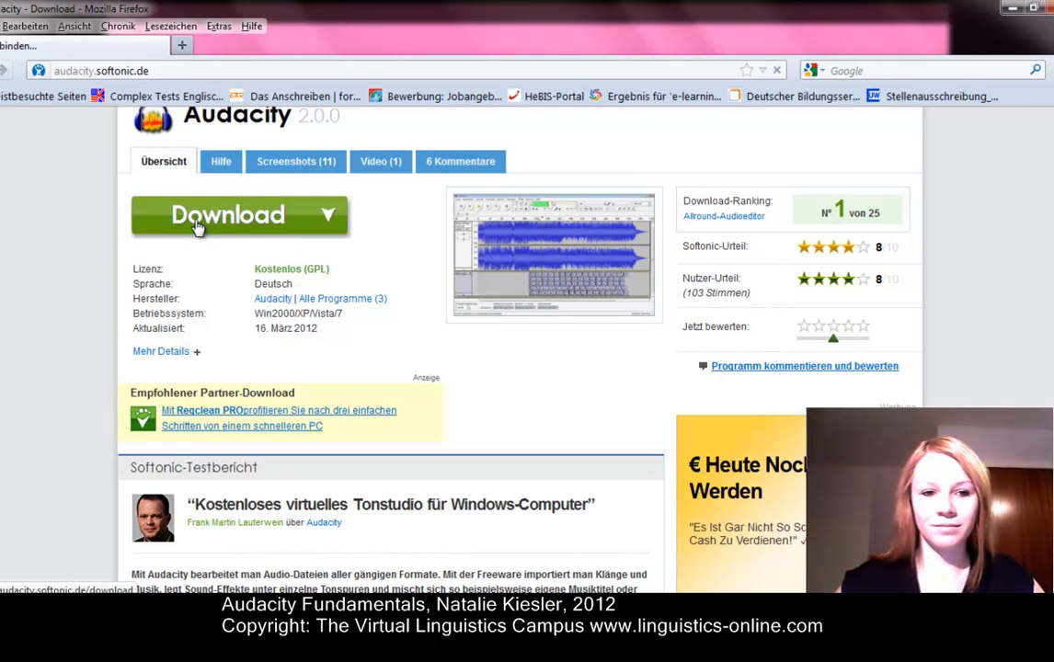
left_click(227, 214)
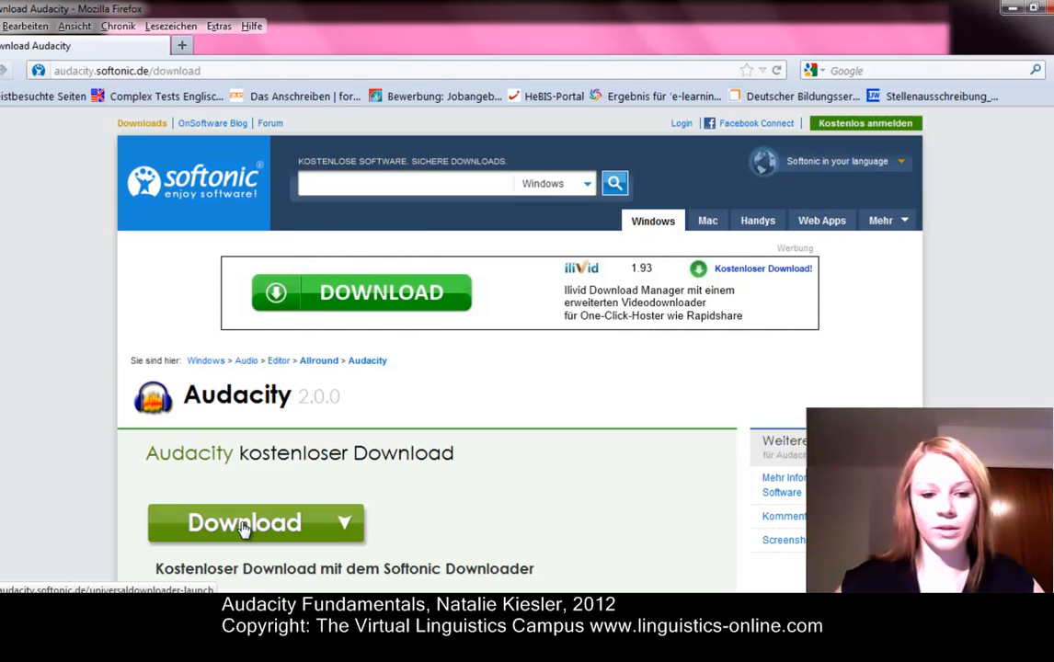
left_click(244, 522)
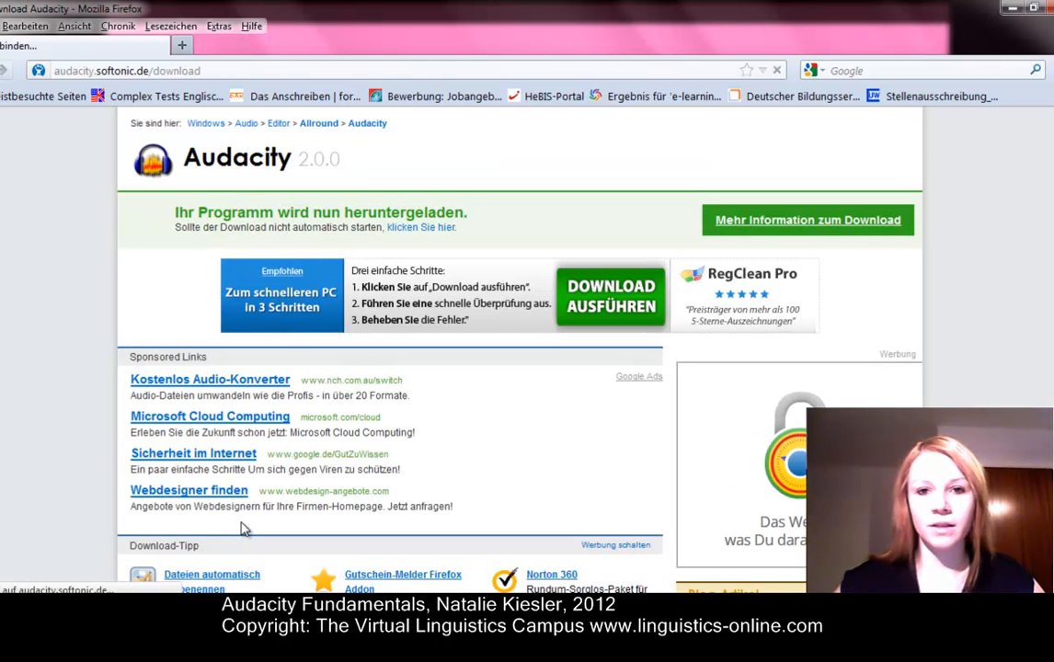
left_click(610, 297)
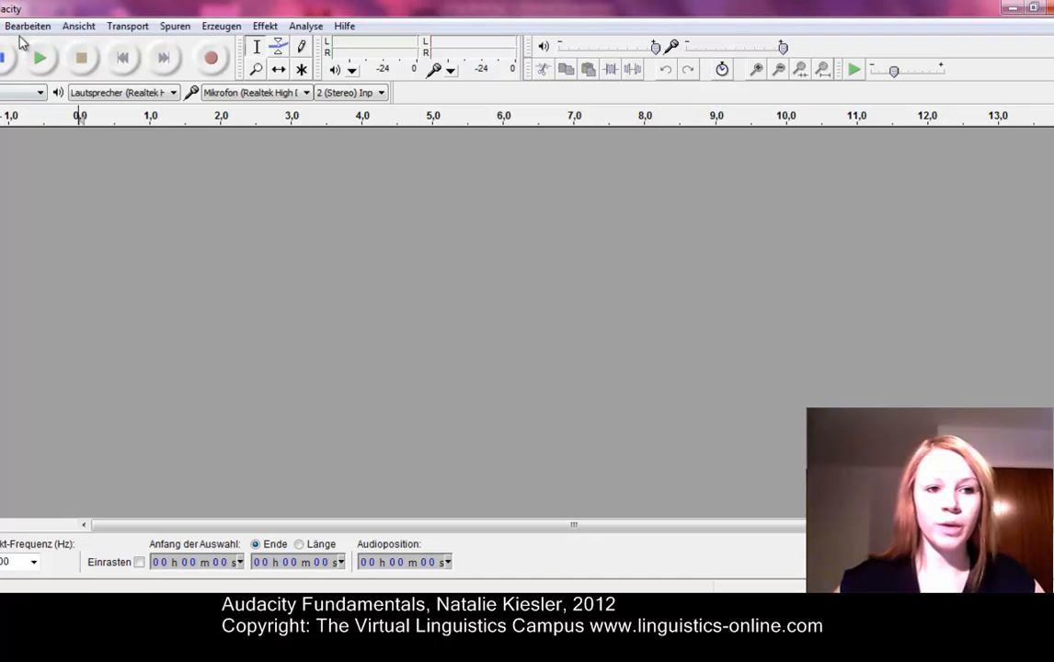
Set Sprache to English in Bearbeiten > Einstellungen > Programmoberfläche and confirm with OK
left_click(28, 25)
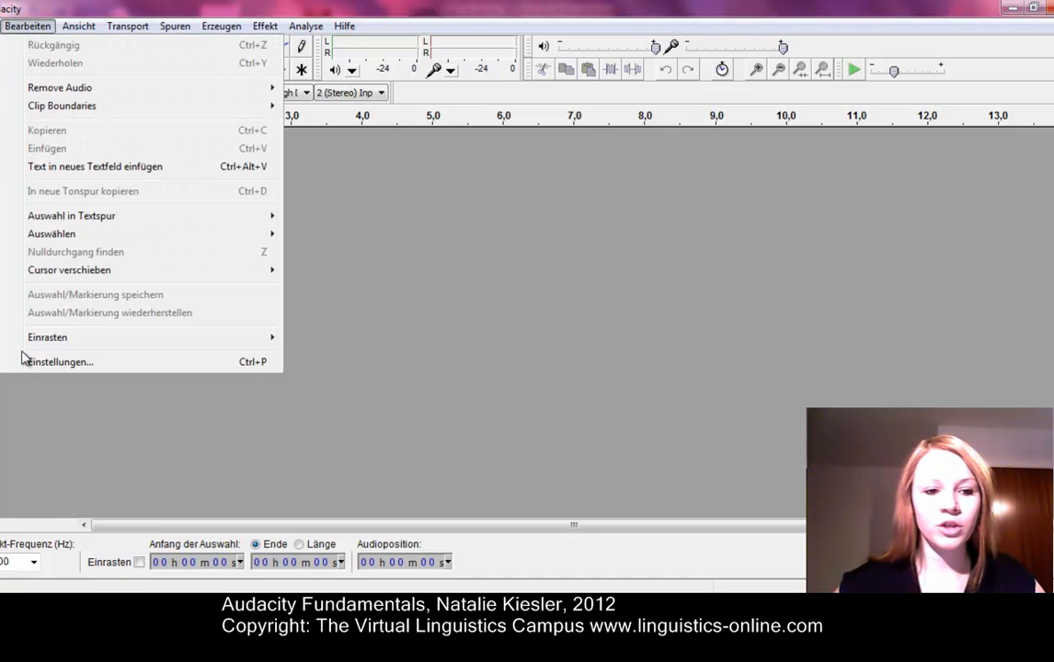
mouse_move(60, 361)
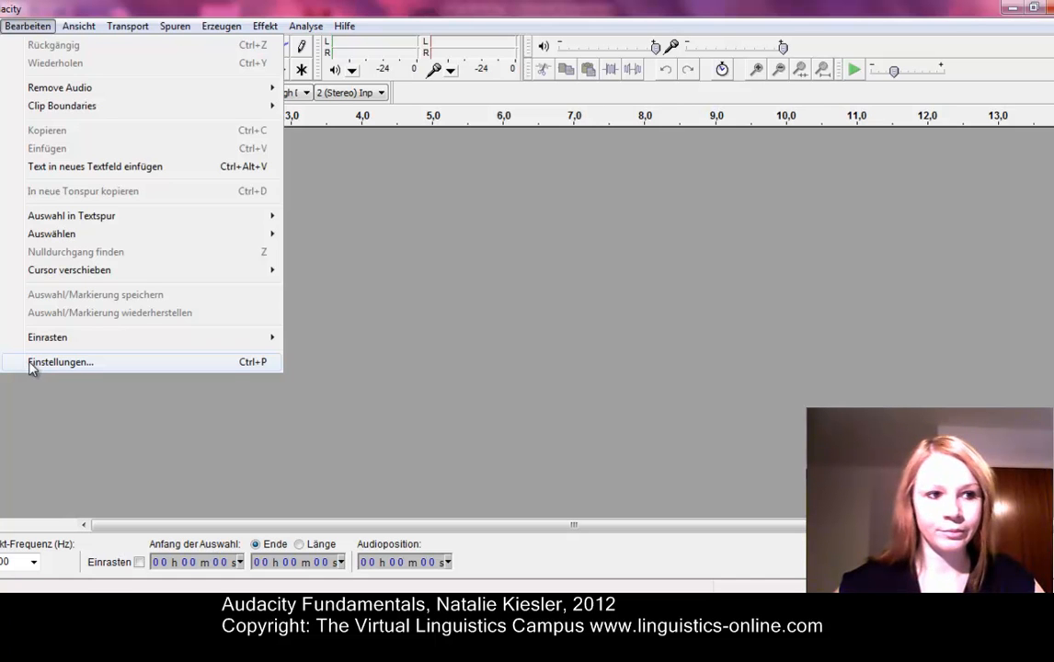
left_click(60, 362)
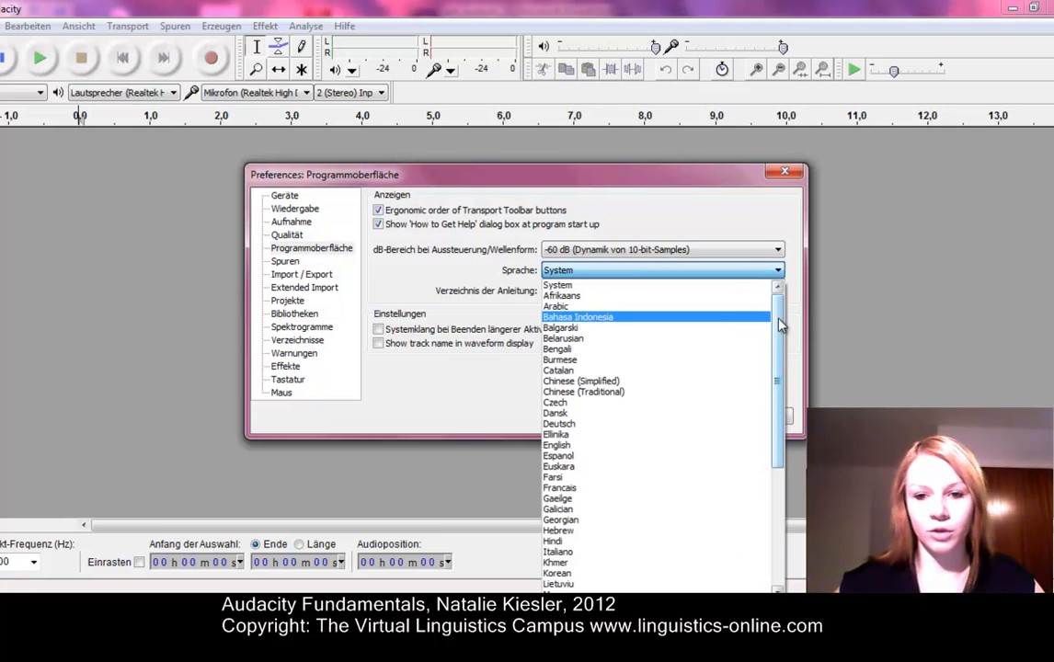
scroll("down", 3)
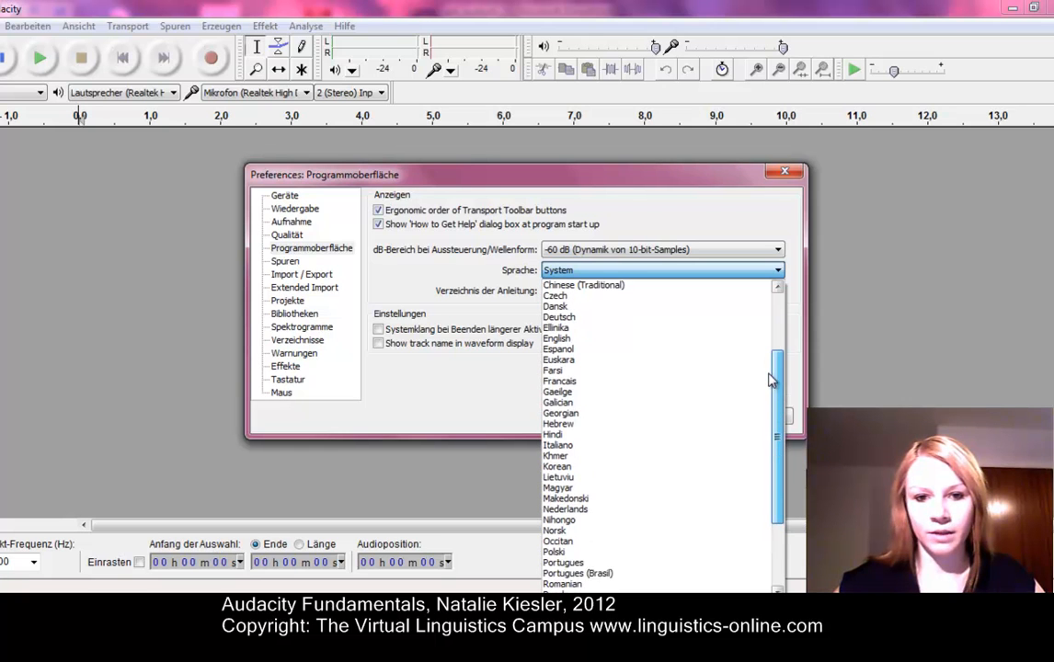
left_click(556, 338)
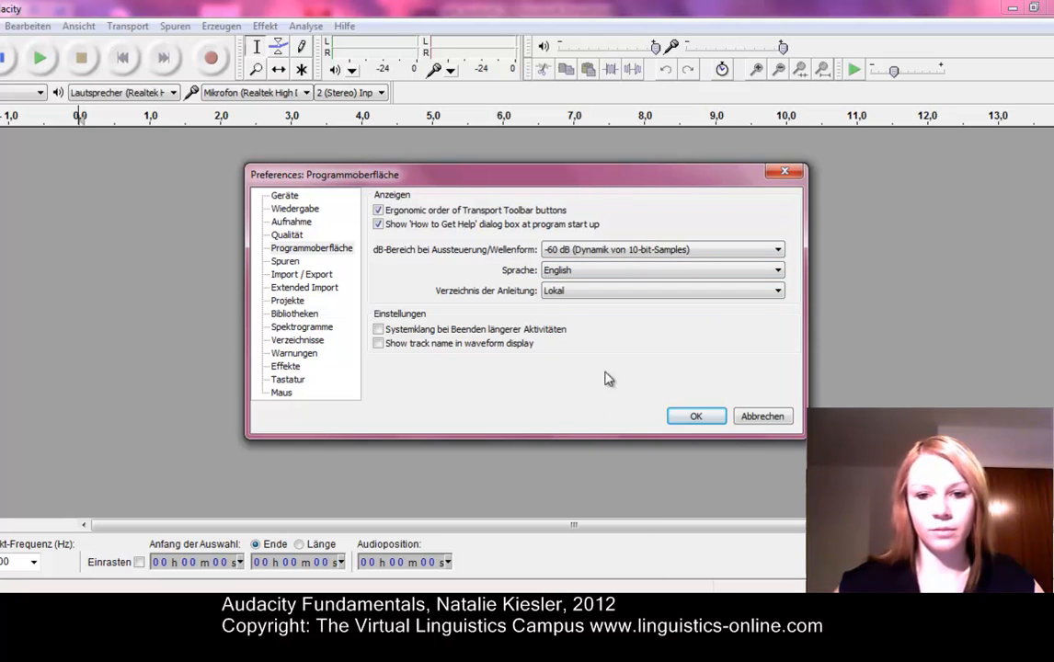
left_click(695, 416)
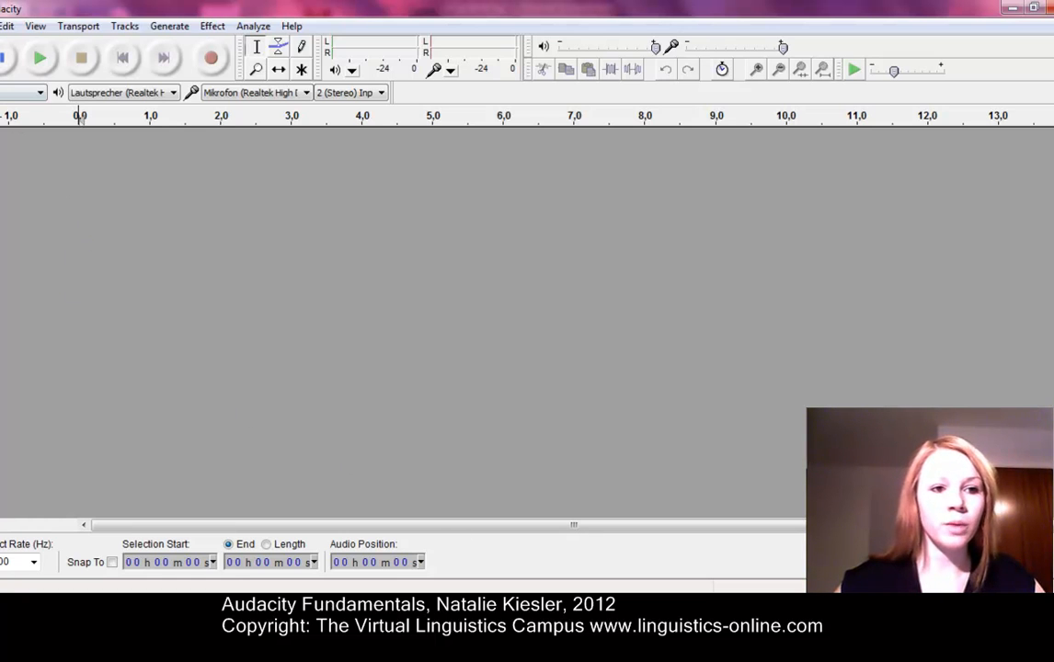
Import the 'greeting' MP3 from the mp3 folder via File > Import > Audio
left_click(4, 25)
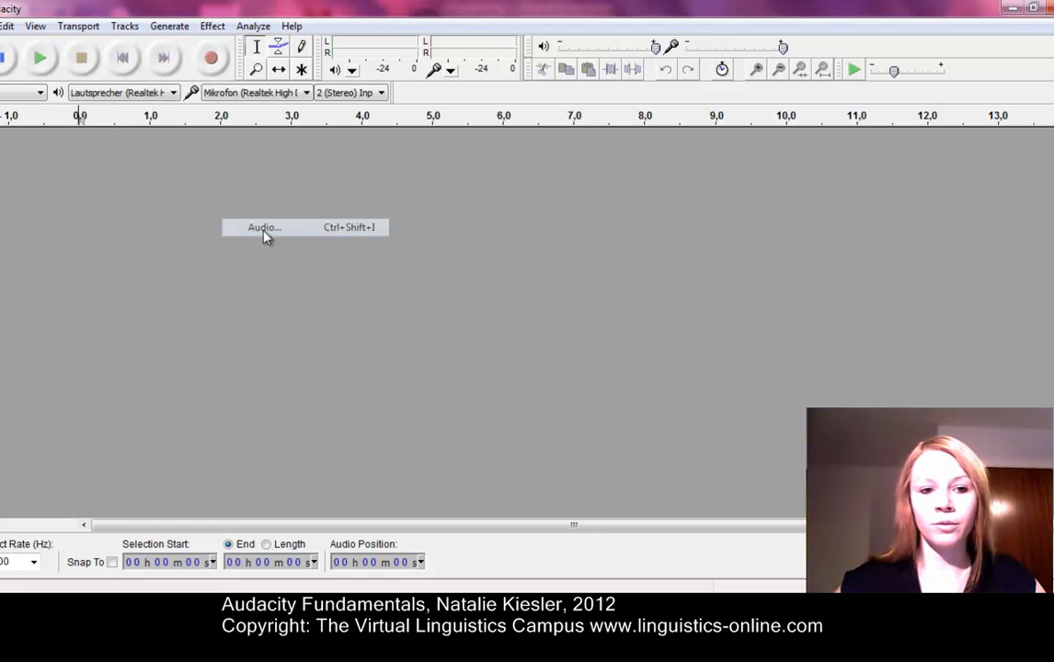
left_click(265, 227)
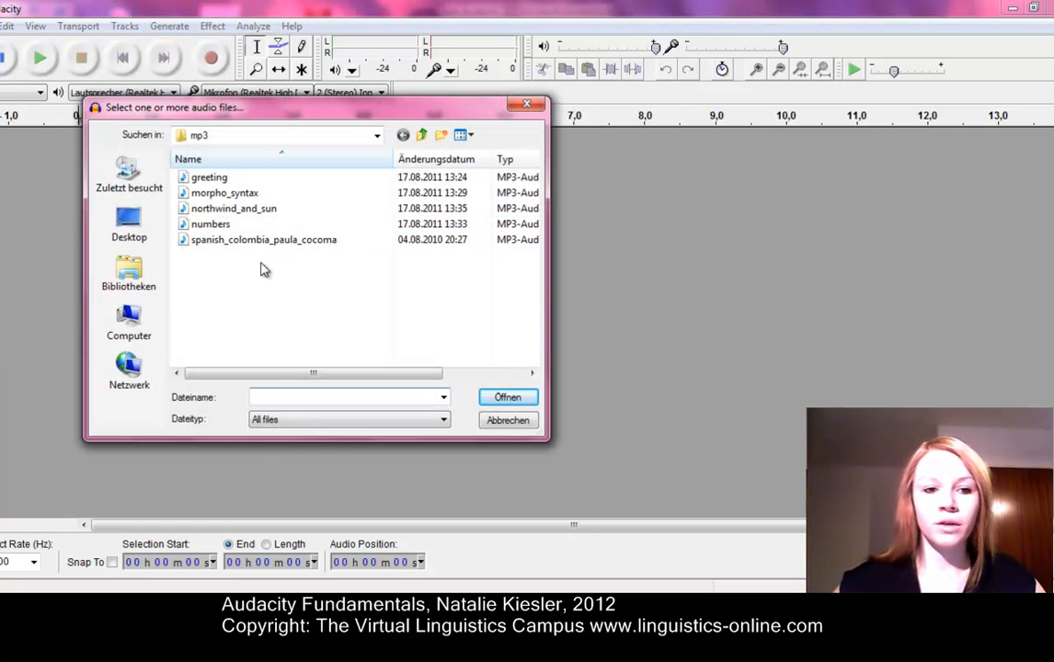
left_click(209, 176)
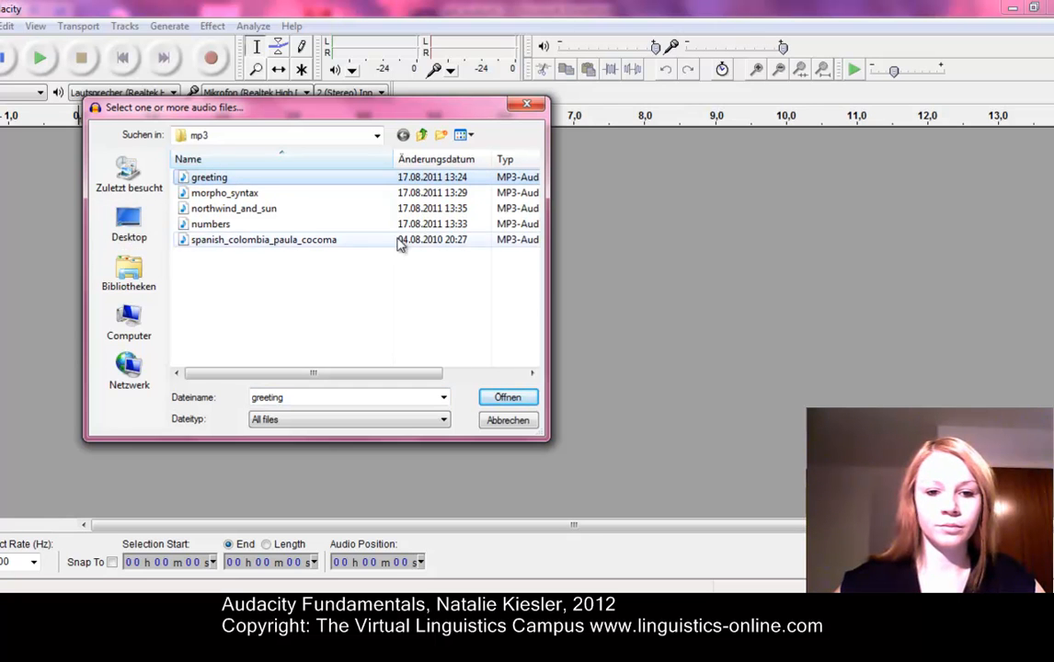
left_click(506, 397)
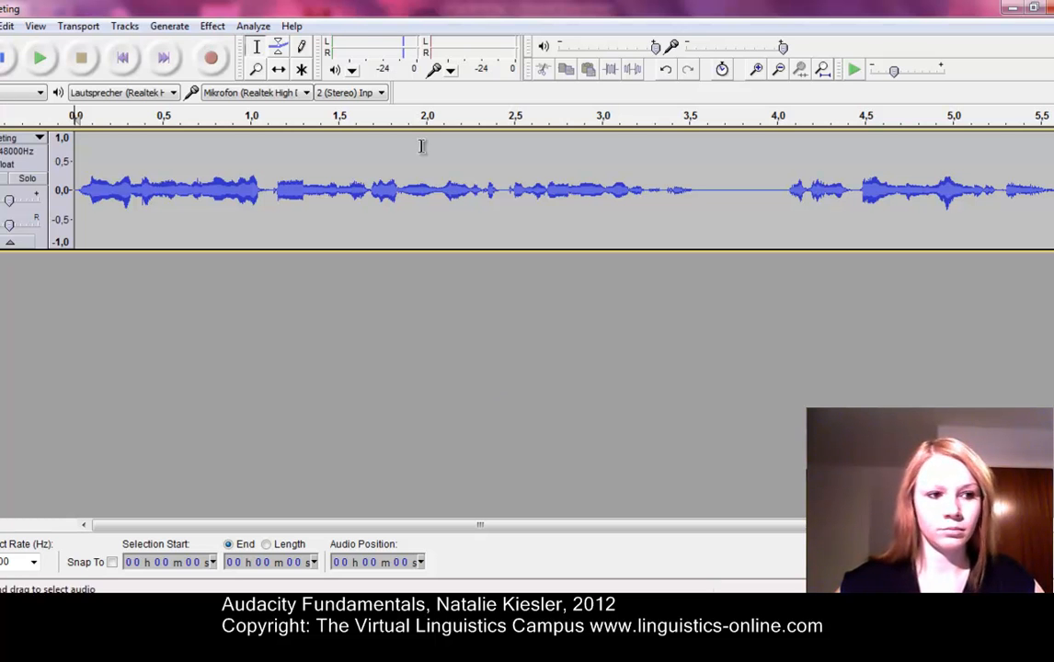
mouse_move(404, 135)
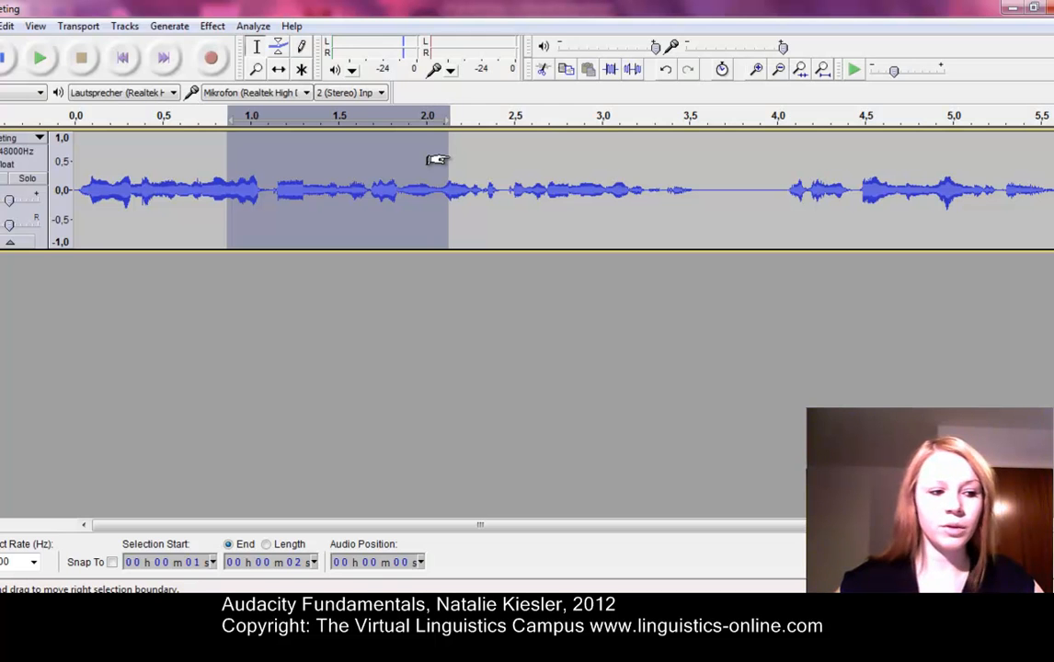
mouse_move(342, 181)
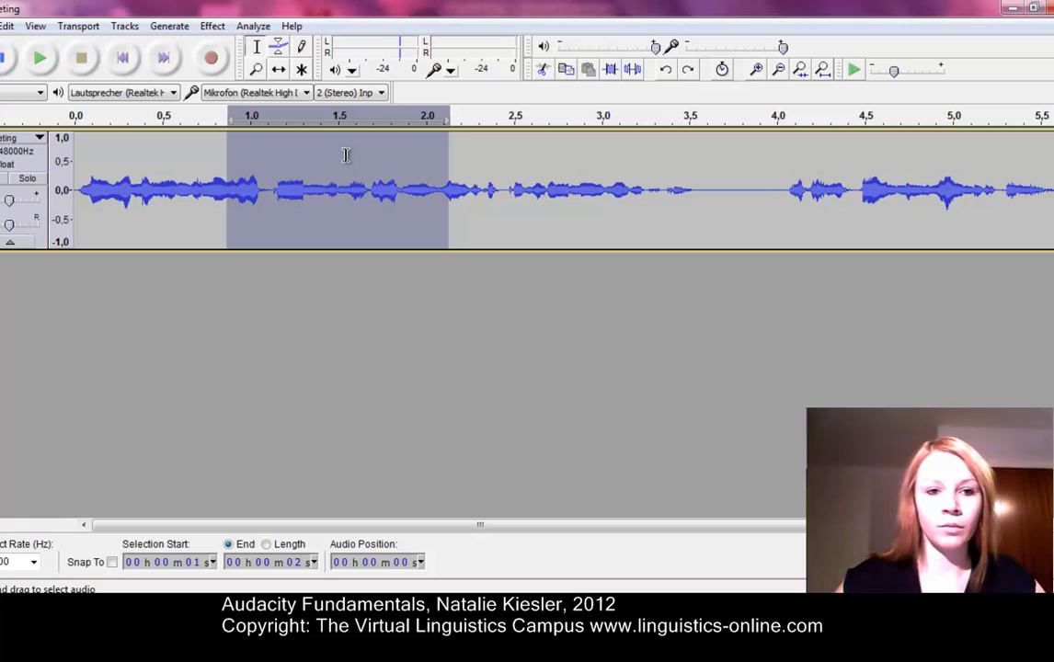
Duplicate the selected greeting audio using Edit > Duplicate
left_click(7, 25)
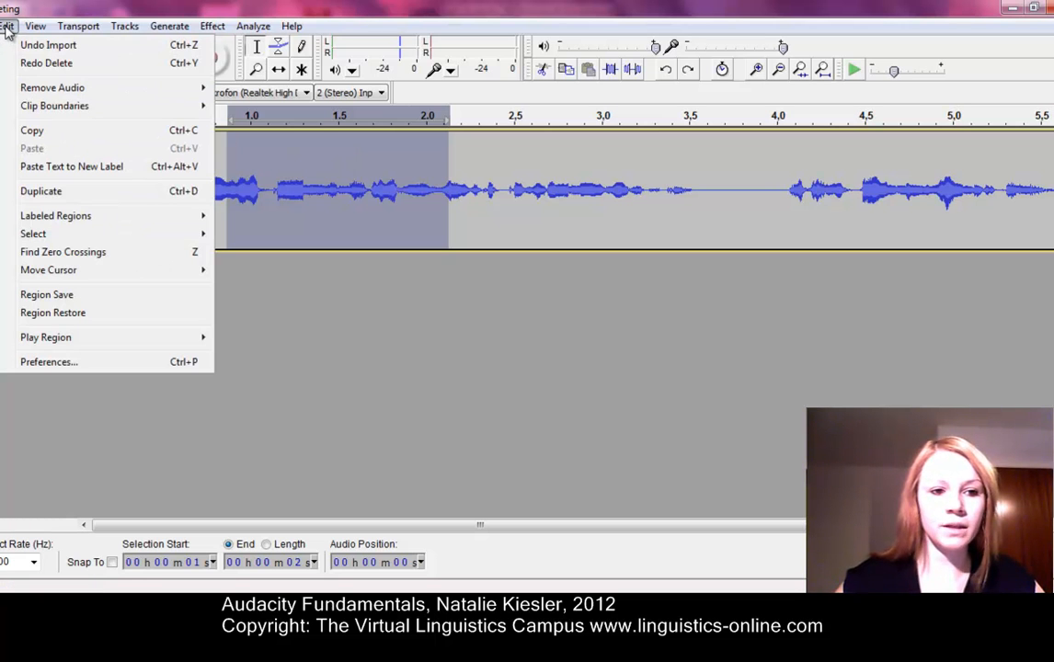
mouse_move(40, 191)
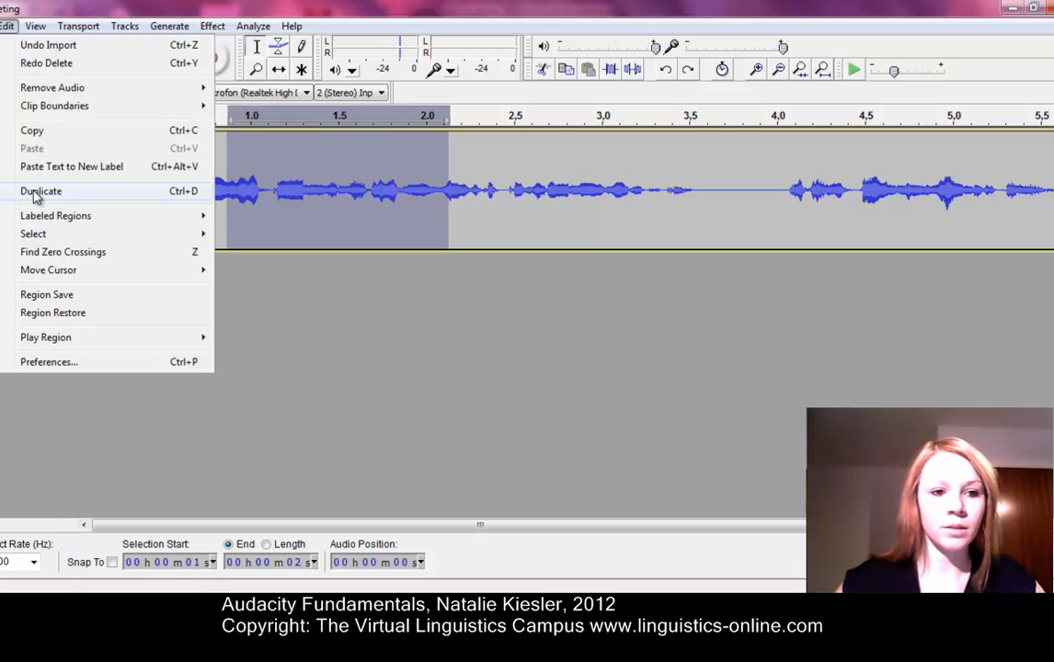
left_click(40, 191)
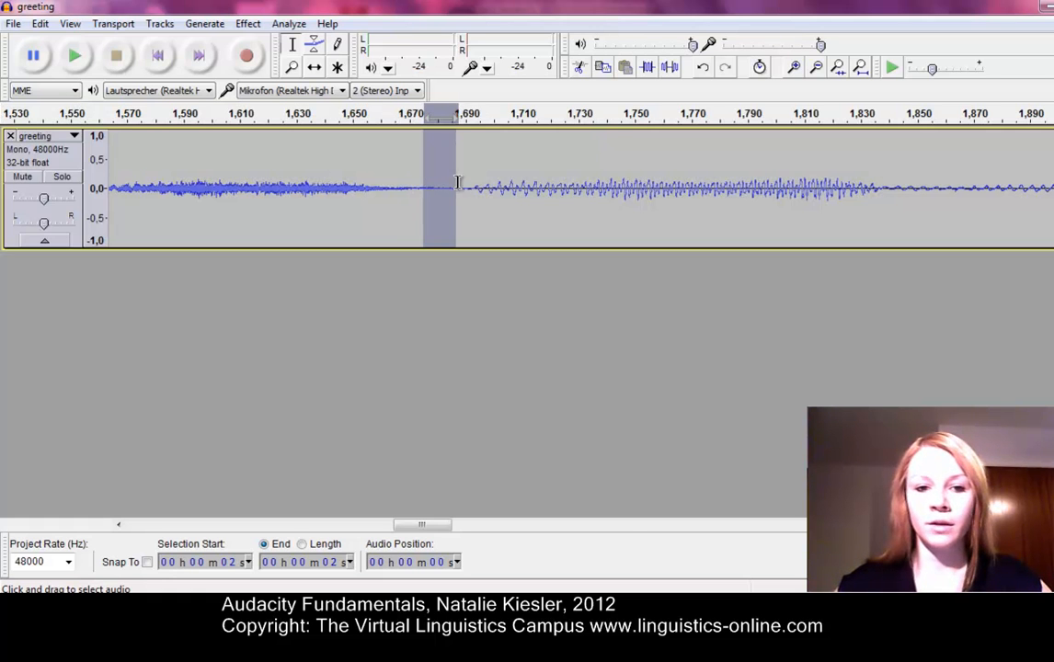
Drag-select a tiny slice of the greeting around 1.68 seconds
left_click_drag(437, 181, 533, 230)
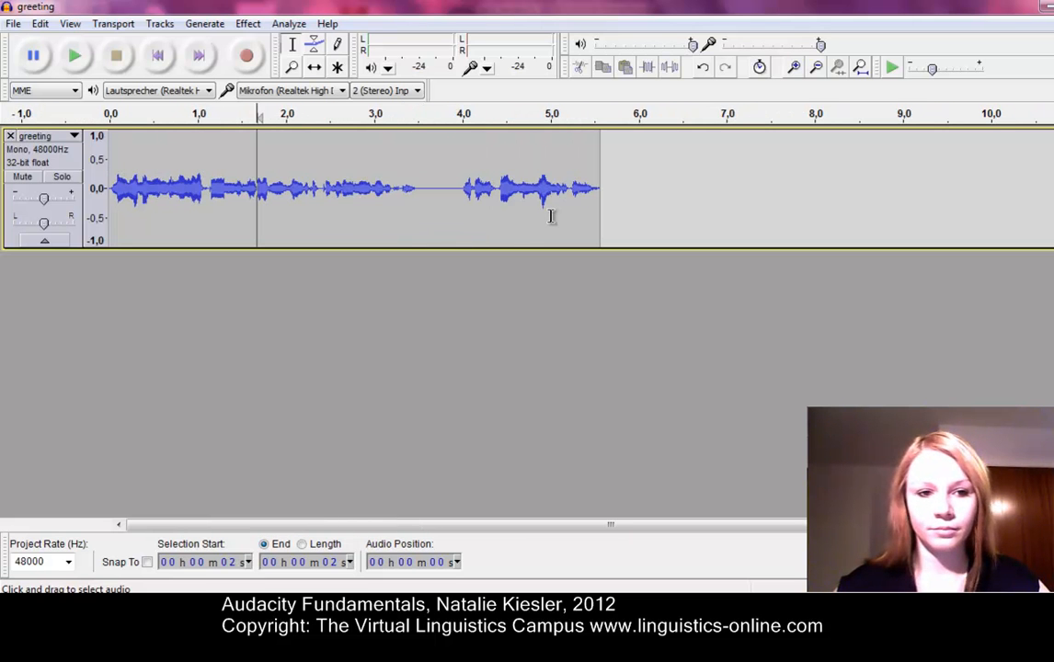
mouse_move(450, 206)
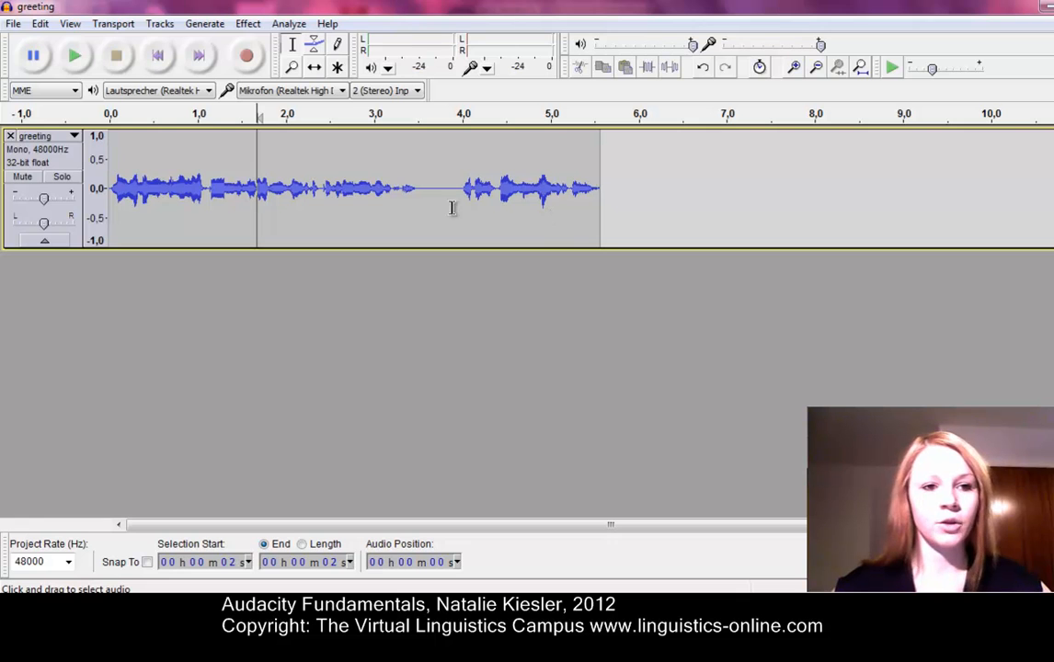
Open File > Export for 'greeting' as WAV (Microsoft) signed 16-bit PCM
left_click(12, 23)
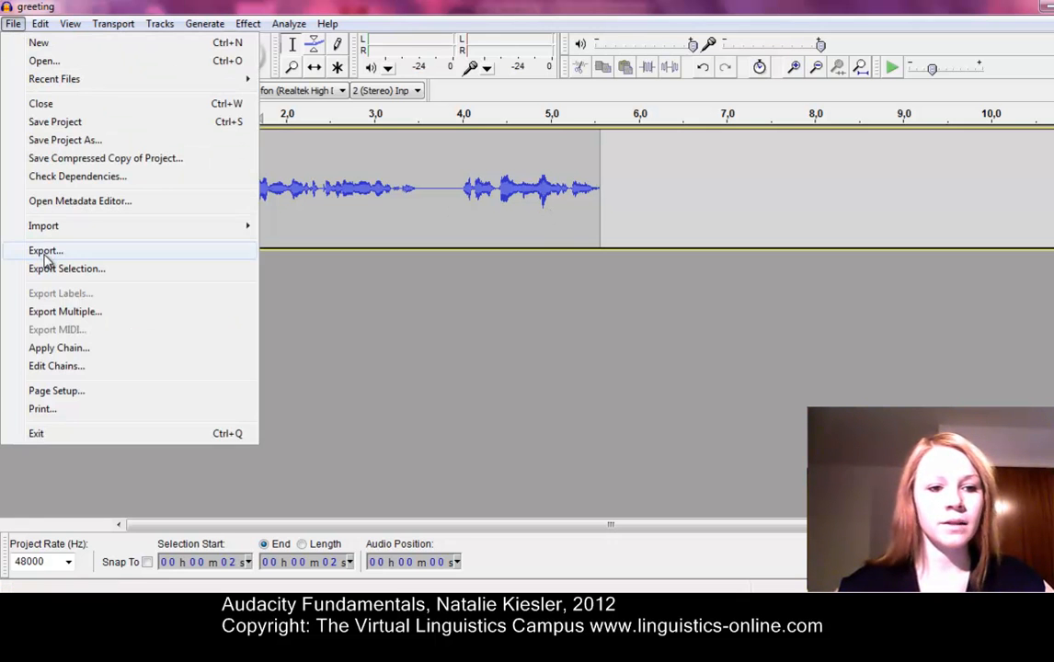
left_click(45, 250)
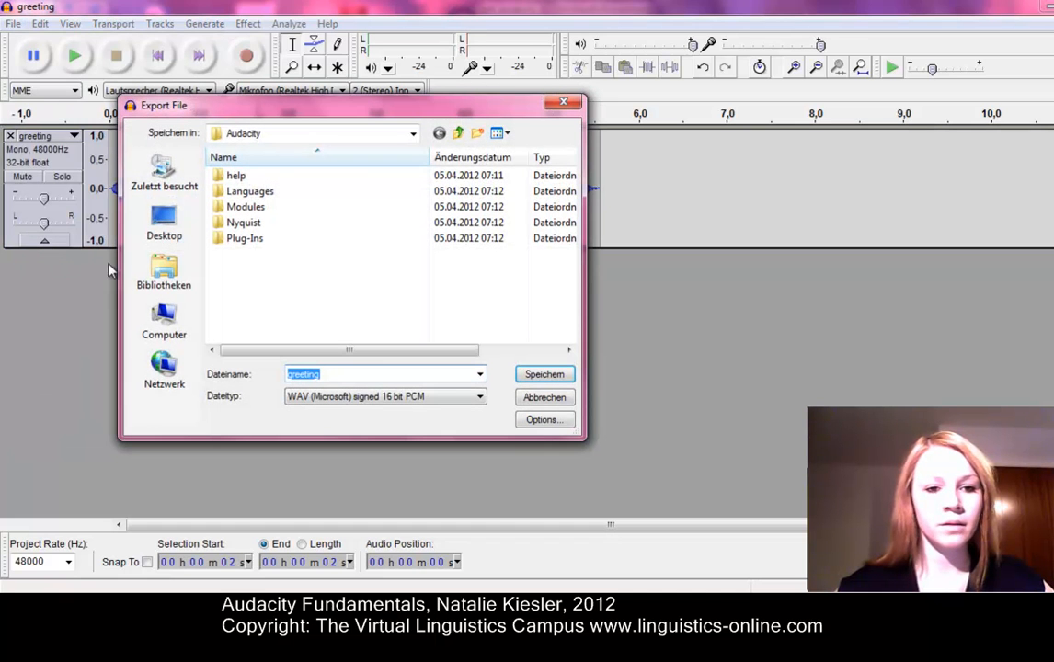
mouse_move(280, 281)
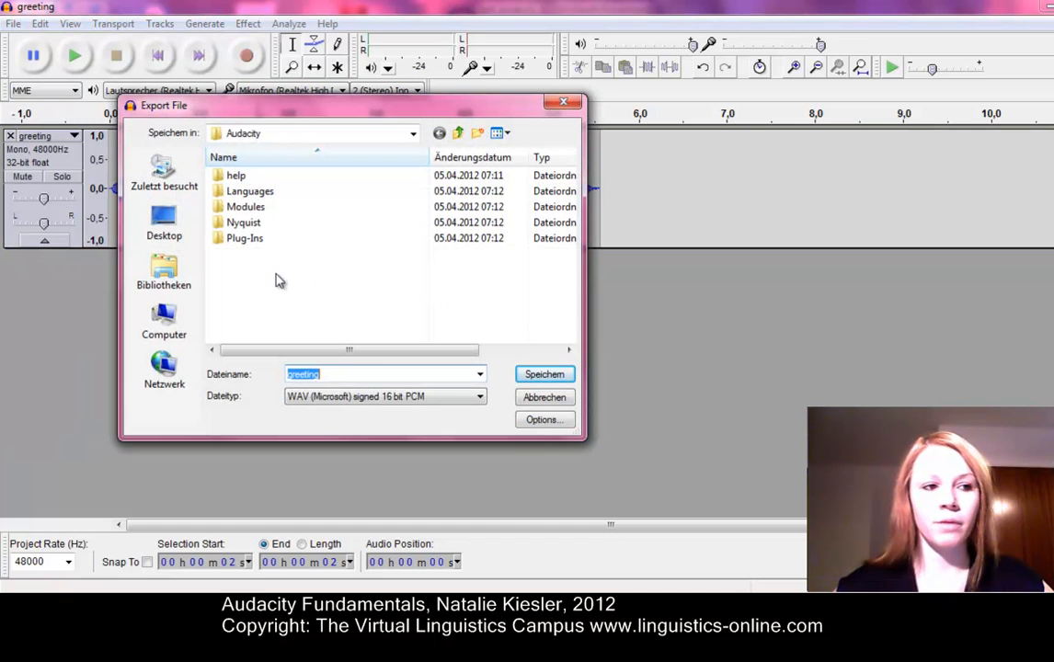
mouse_move(299, 415)
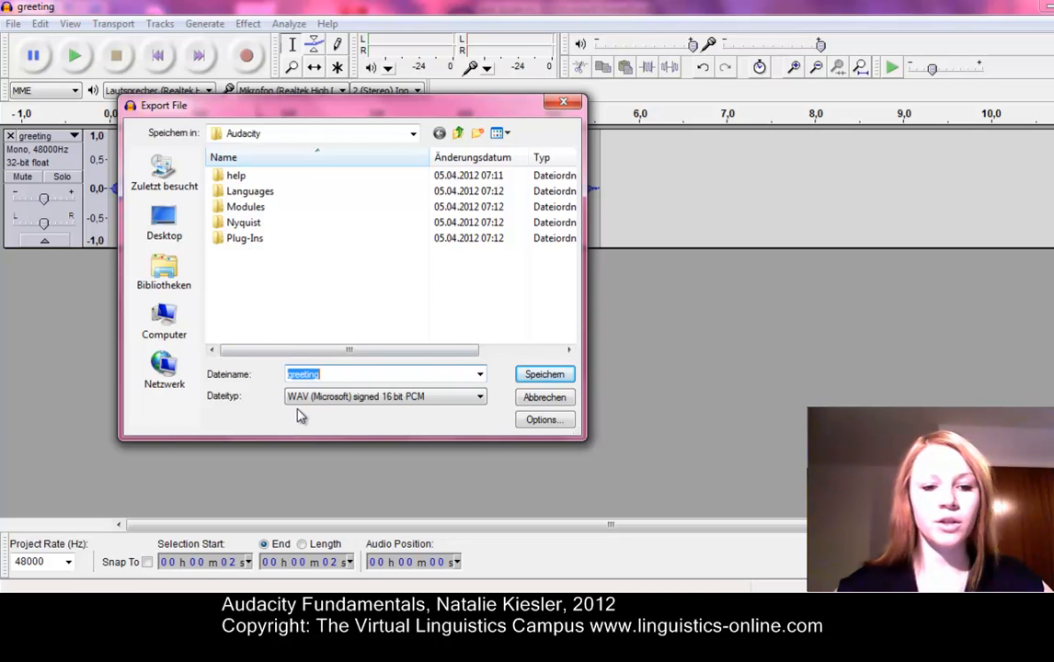